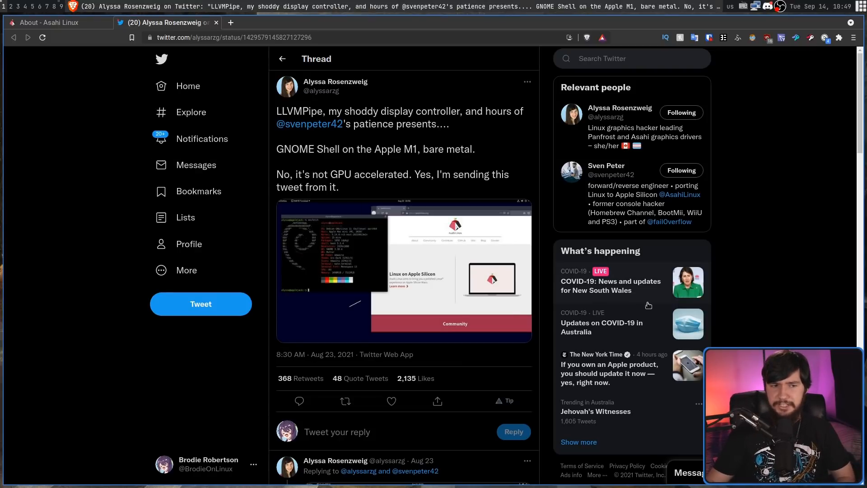
View Alyssa Rosenzweig's GNOME Shell on Apple M1 neofetch screenshot at full size
left_click(404, 271)
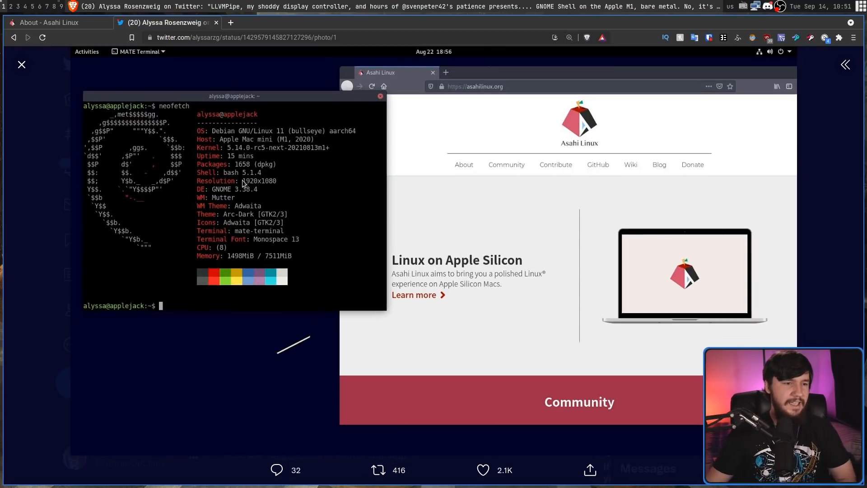
mouse_move(336, 230)
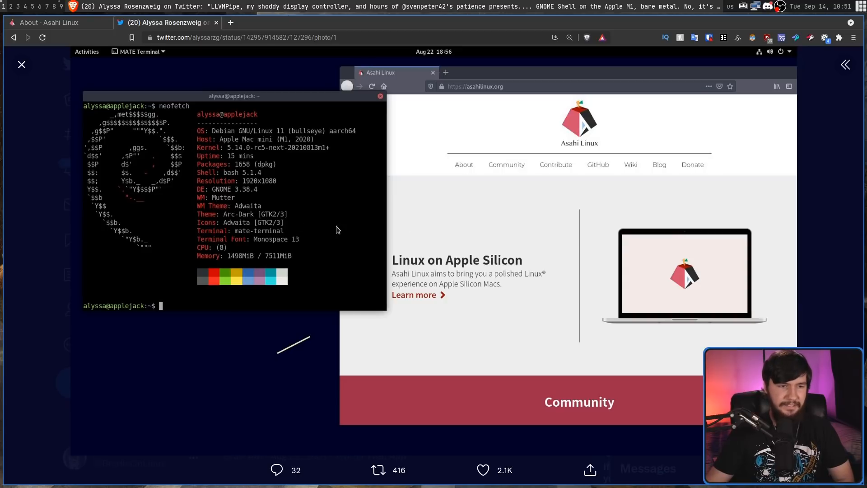
View the bare-metal Apple M1 Debian 4K@60 screenshot full size in a new tab
left_click(569, 37)
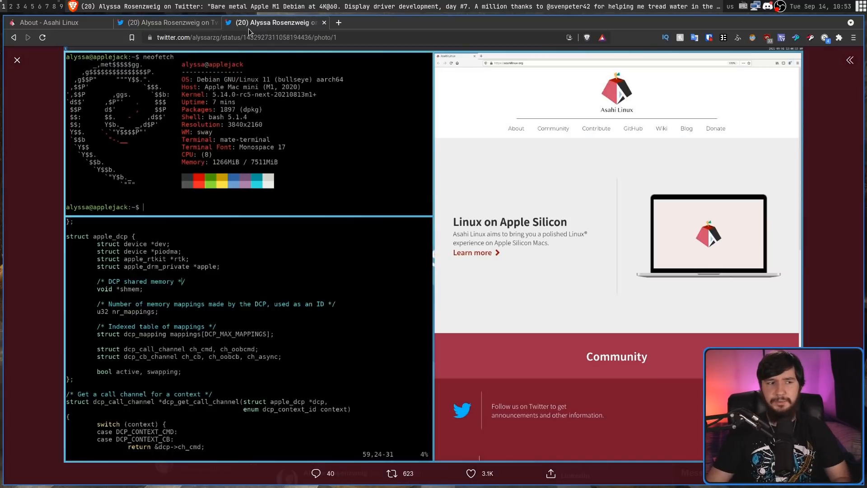
Return to the tab showing the 3840x2160 Debian display-driver screenshot
left_click(243, 37)
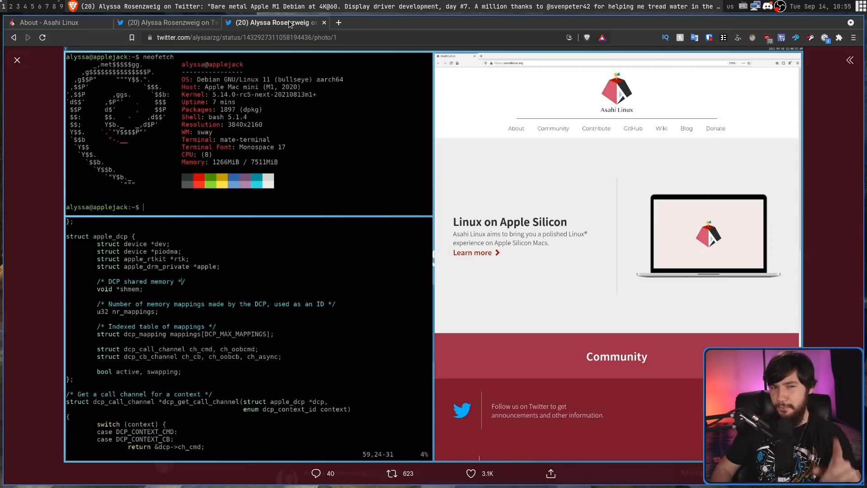
mouse_move(684, 176)
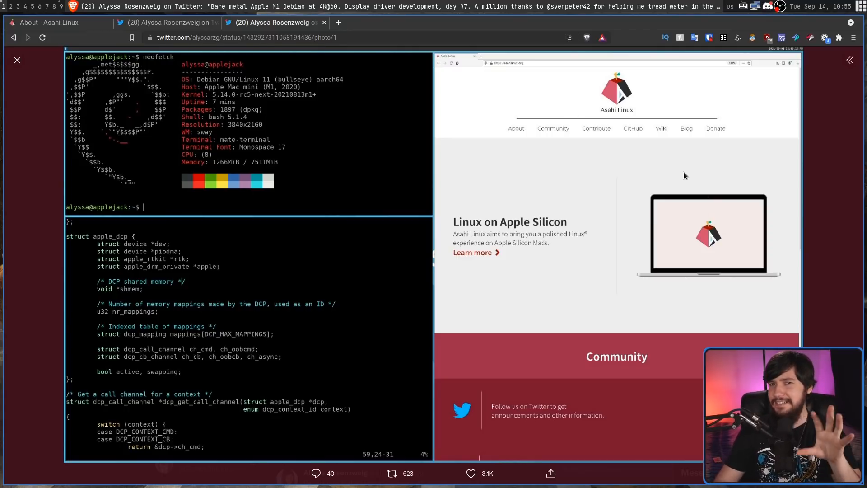
mouse_move(671, 166)
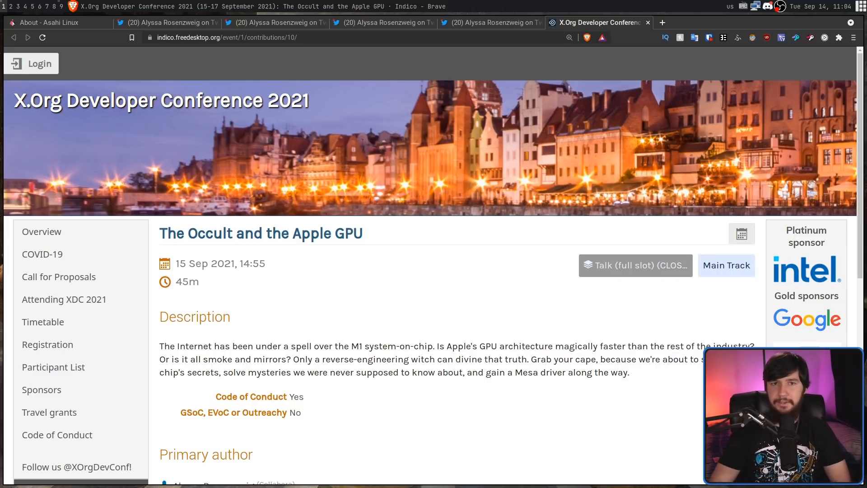
left_click(55, 23)
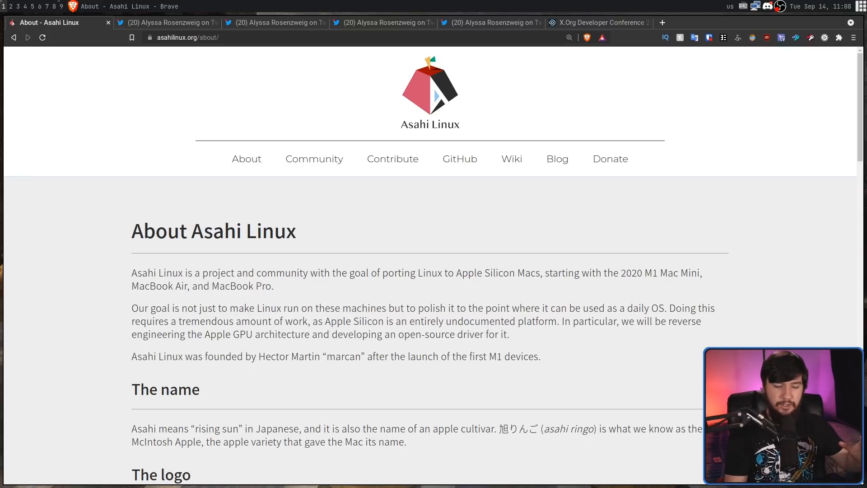
mouse_move(81, 254)
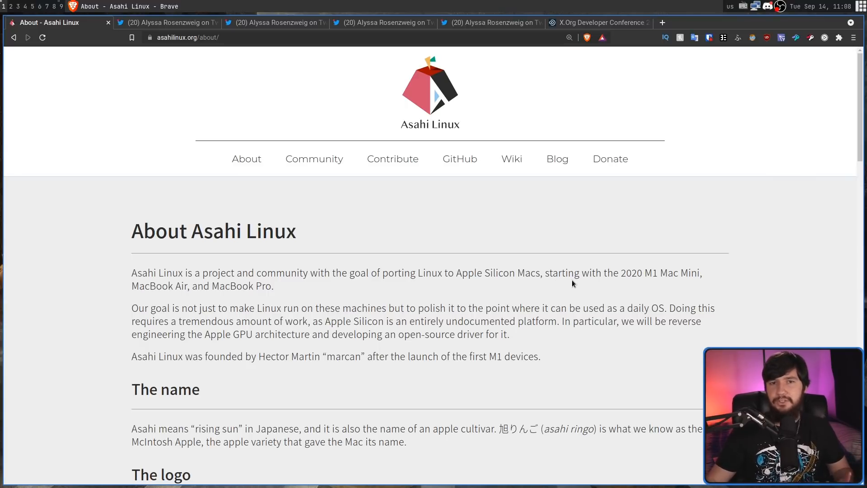
mouse_move(648, 141)
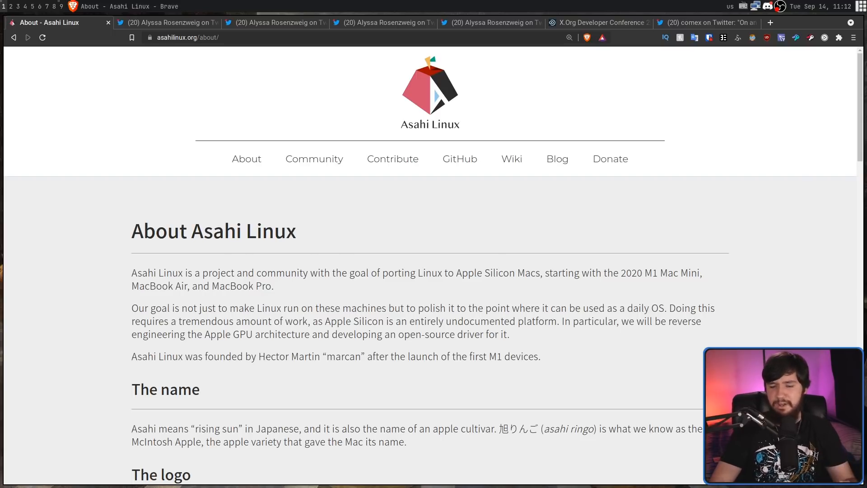
Switch to comex's tweet about new kmutil boot options in the macOS 11.1 beta
left_click(753, 23)
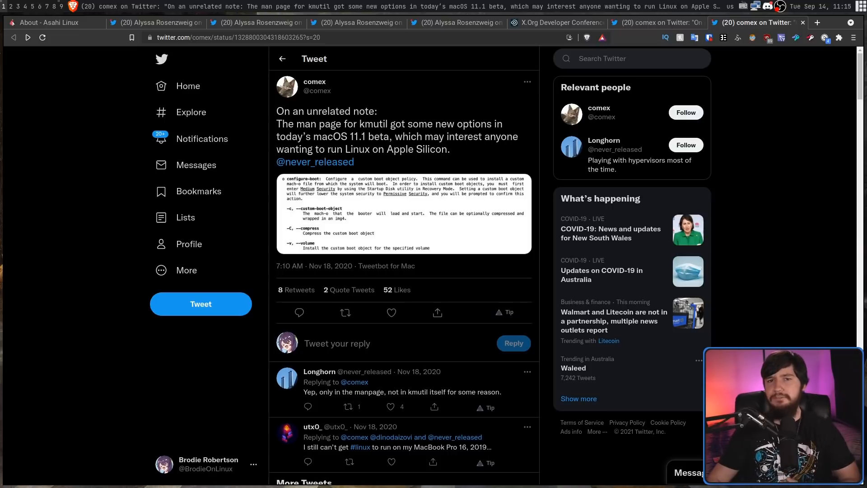
mouse_move(415, 248)
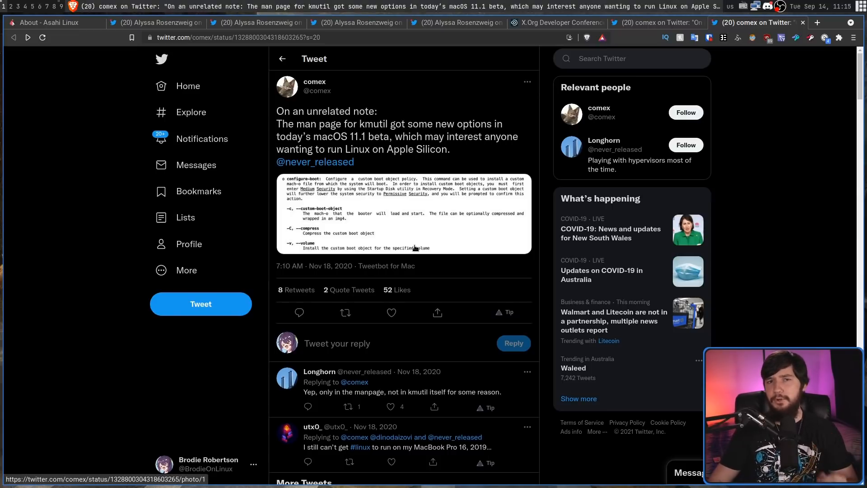
Enlarge the kmutil man-page screenshot attached to comex's tweet
left_click(402, 215)
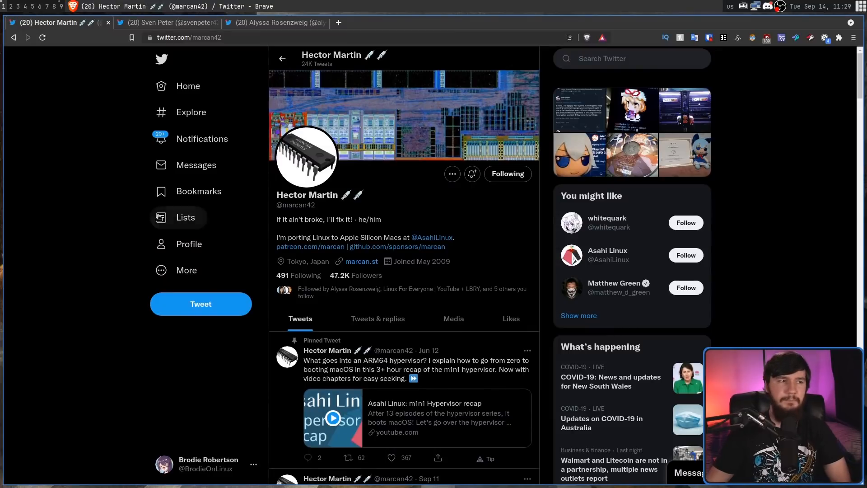
left_click(166, 22)
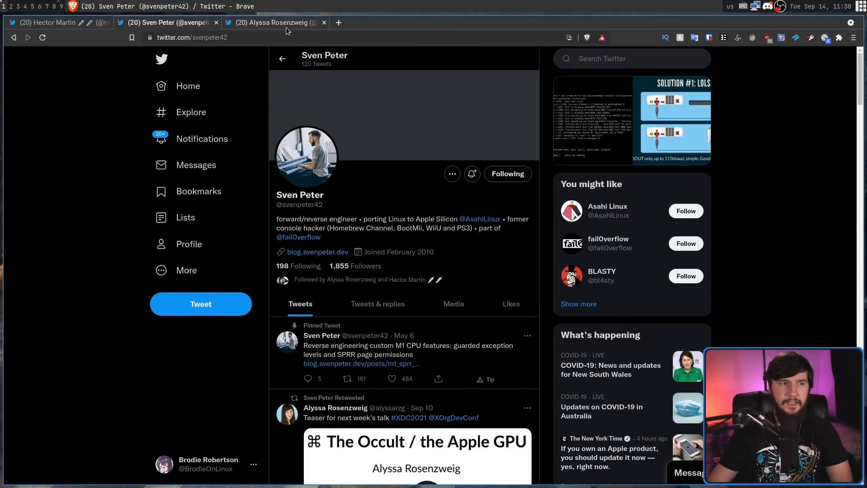
left_click(271, 22)
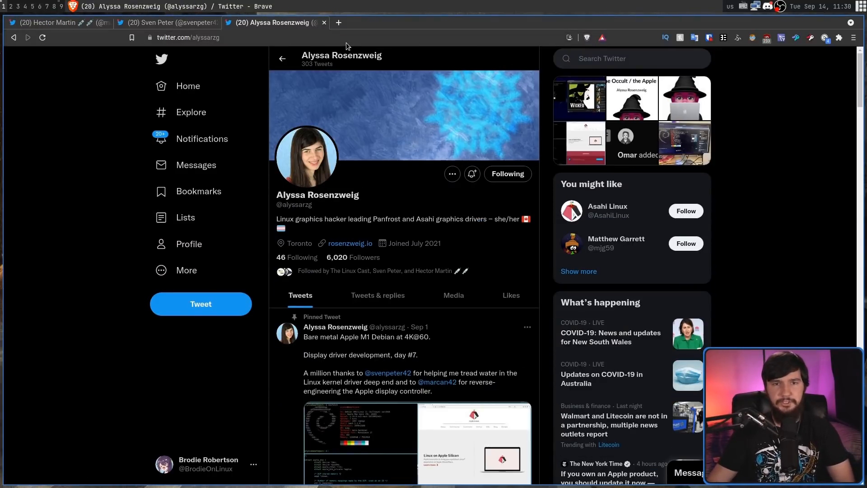